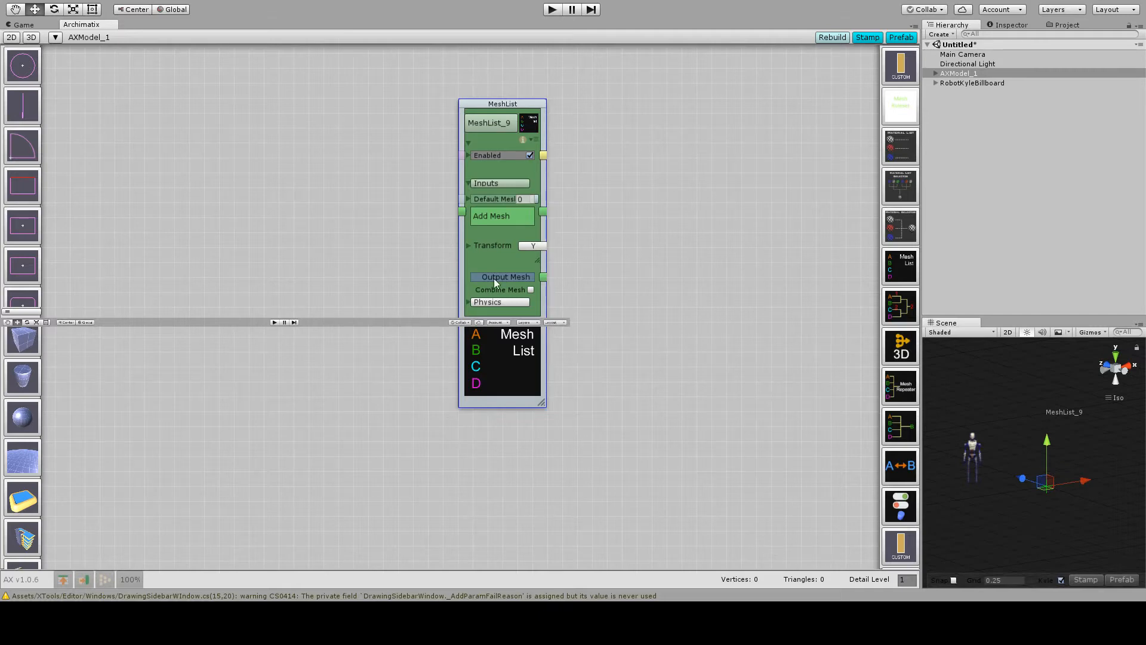
# Edit the Default Mesh index on the new MeshList_9 node
pyautogui.click(521, 199)
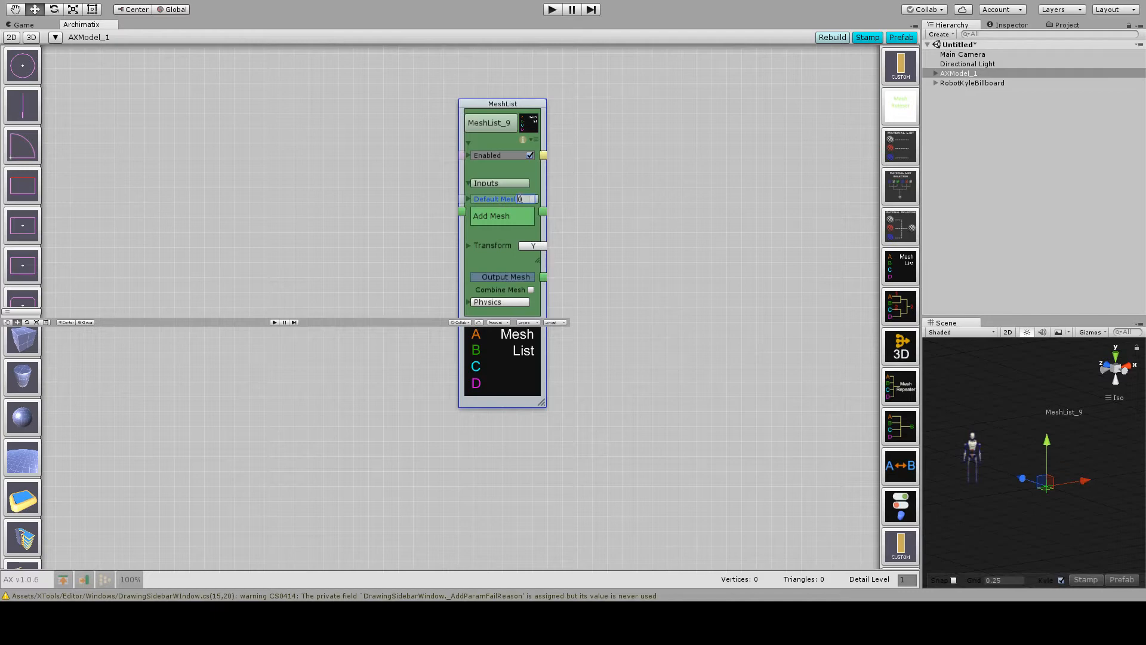
pyautogui.moveTo(34, 345)
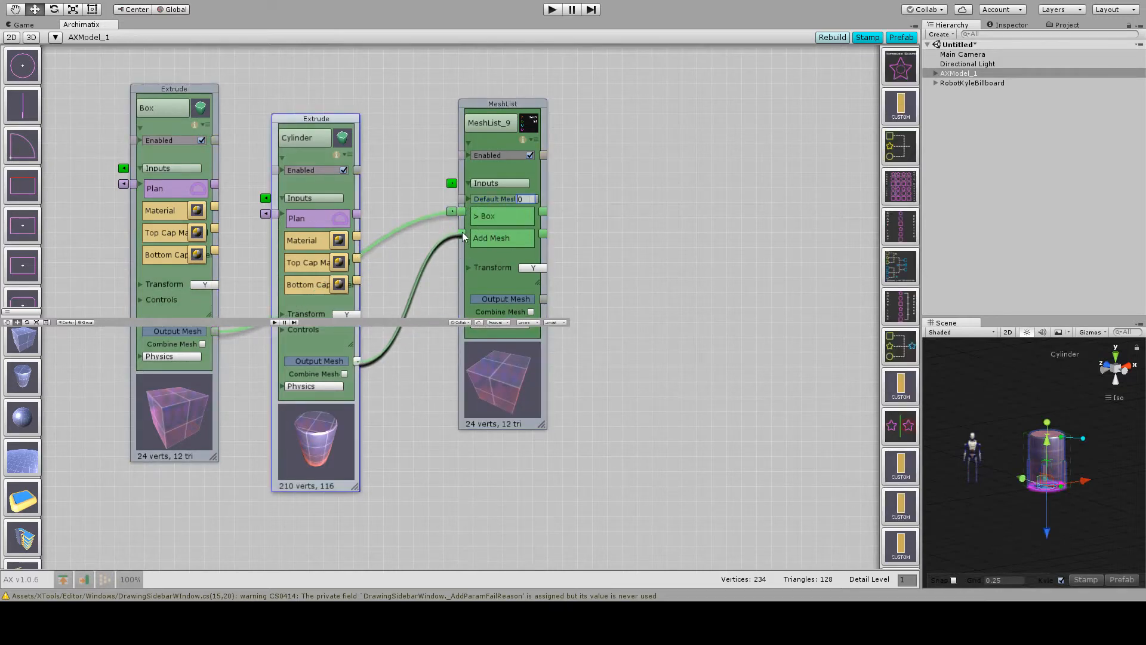
# Wire the Cylinder's Output Mesh into MeshList_9 as its second mesh
pyautogui.click(502, 238)
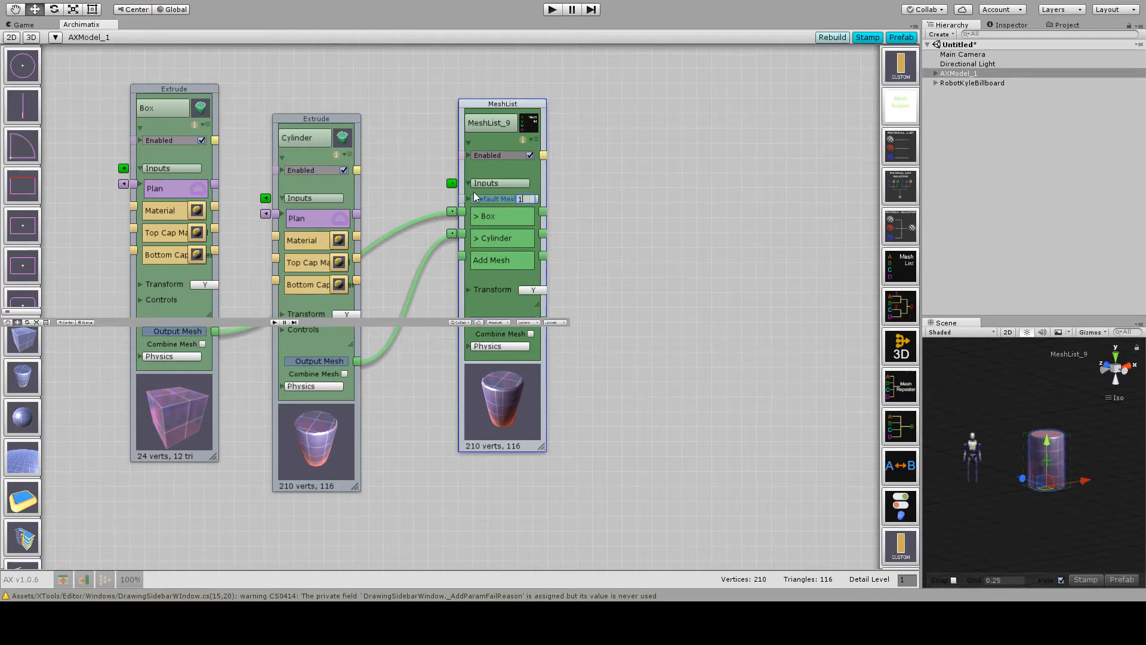
pyautogui.moveTo(887, 413)
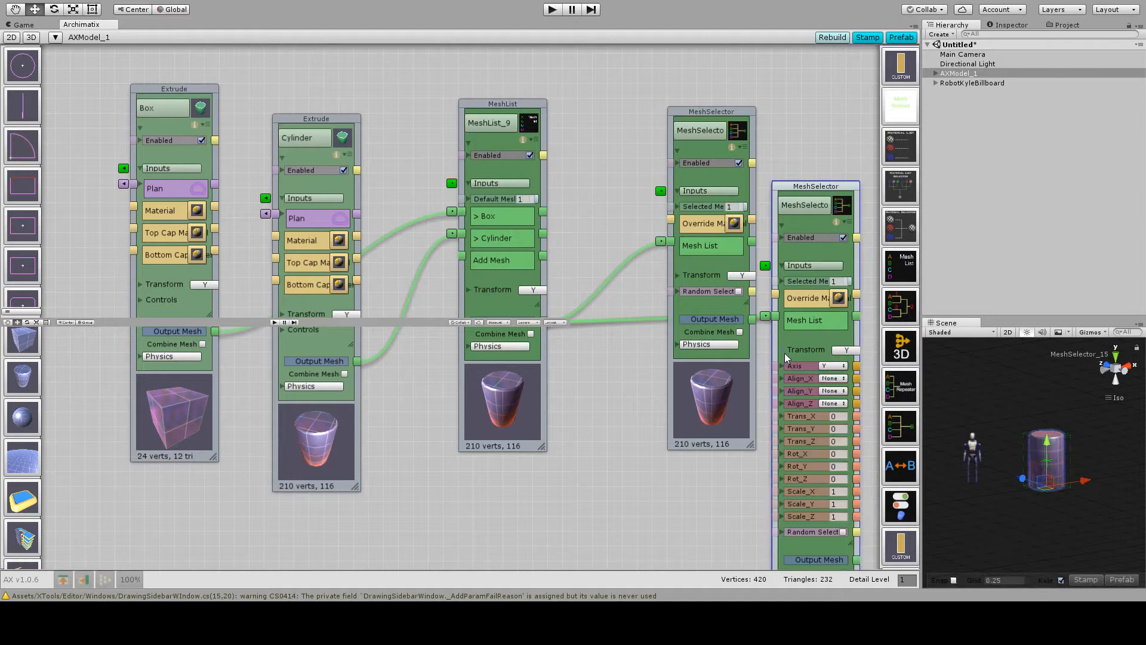
# Set the second MeshSelector's Trans_Z to 5 and its Selected Mesh to 0 (the box)
pyautogui.write('5')
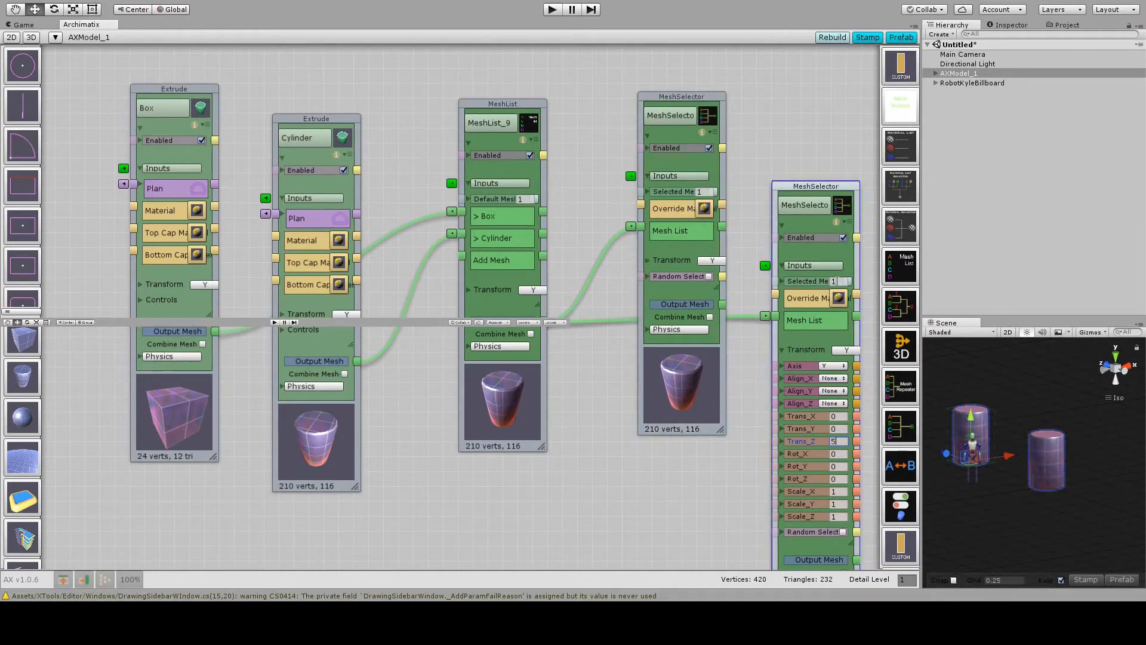
pyautogui.click(832, 280)
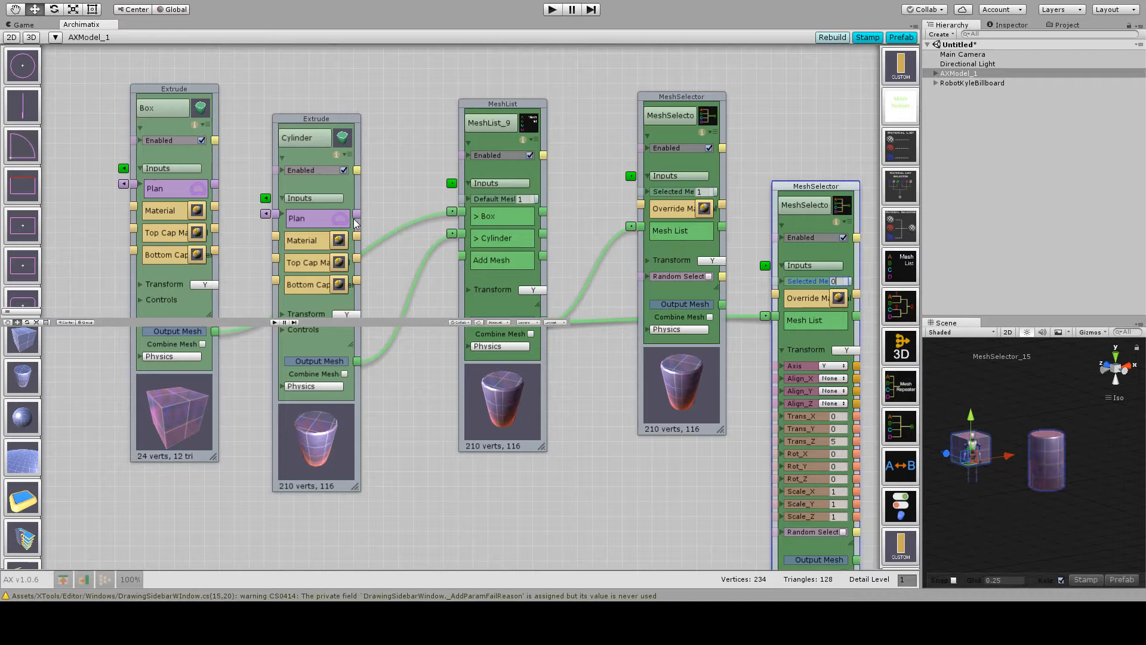
pyautogui.moveTo(727, 427)
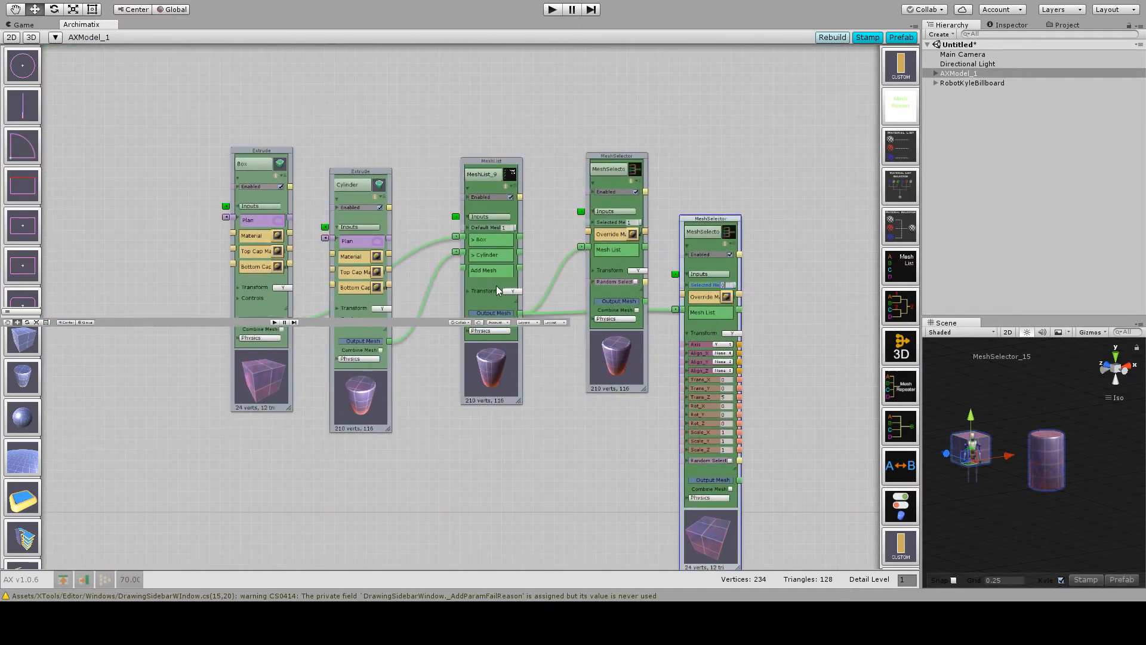
pyautogui.moveTo(620, 247)
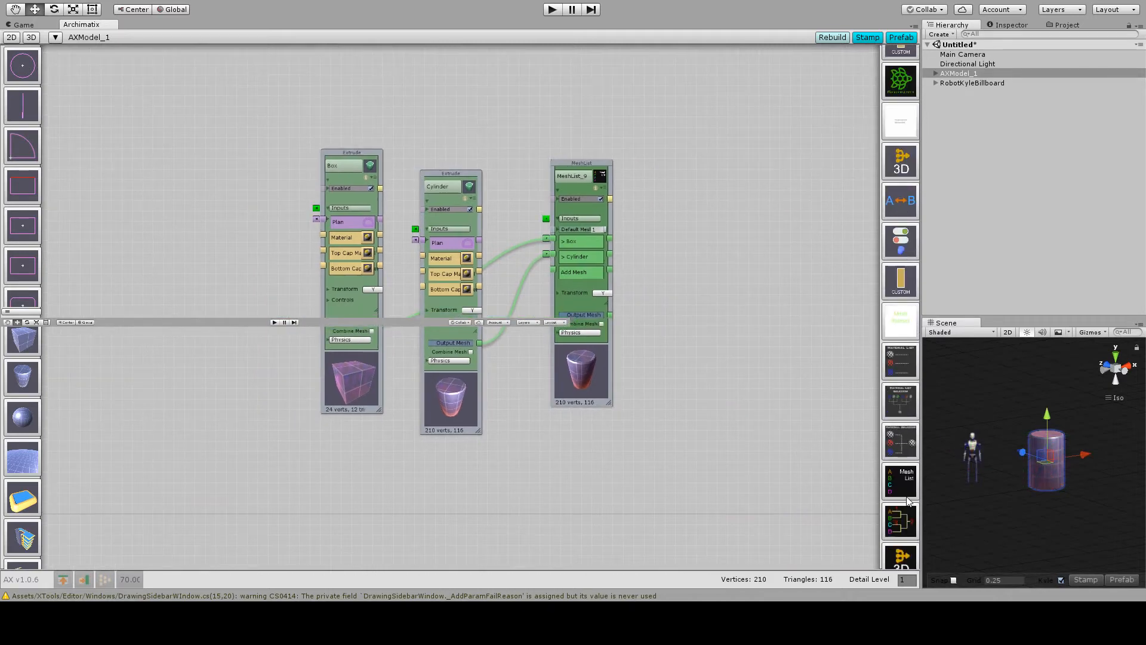
# Scroll the node sidebar to reach the MeshListSelector and MeshList entries
pyautogui.scroll(-3)
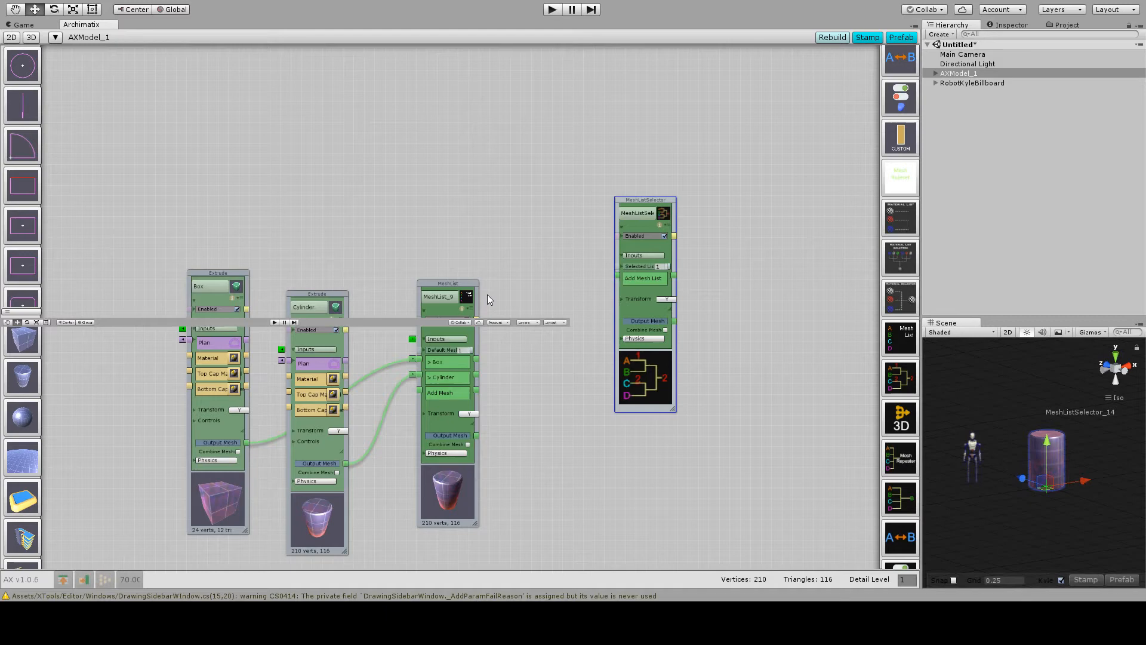
pyautogui.moveTo(479, 299)
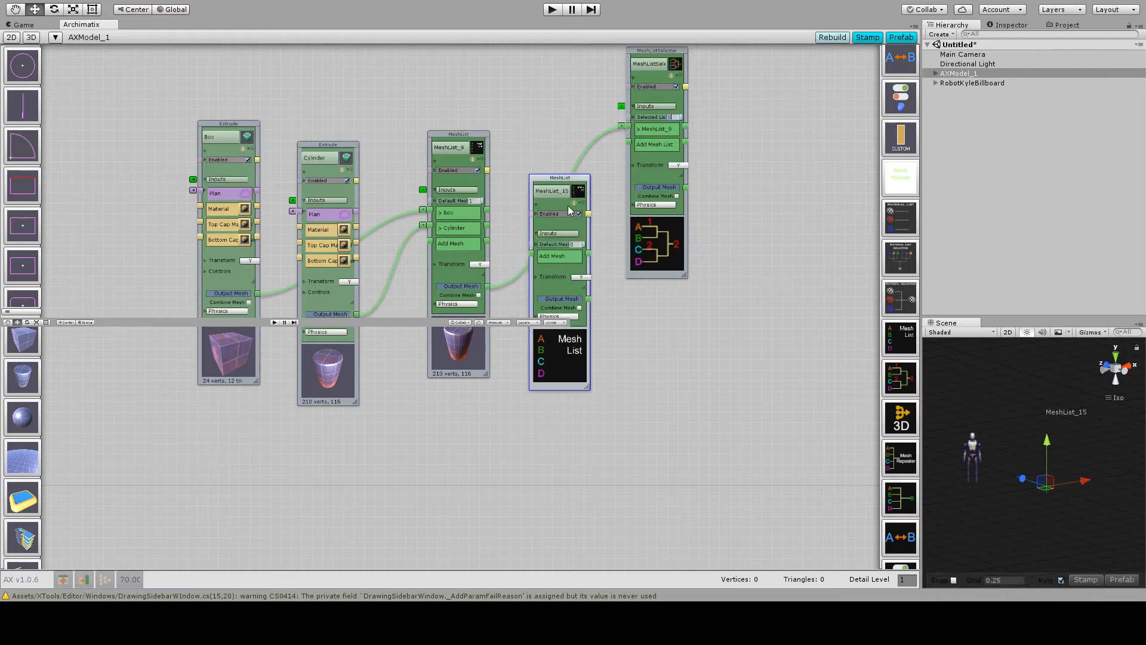
# Feed the Sphere lathe into the second MeshList and arrange the ArchFrame and Sphere nodes
pyautogui.moveTo(559, 176); pyautogui.dragTo(594, 238)
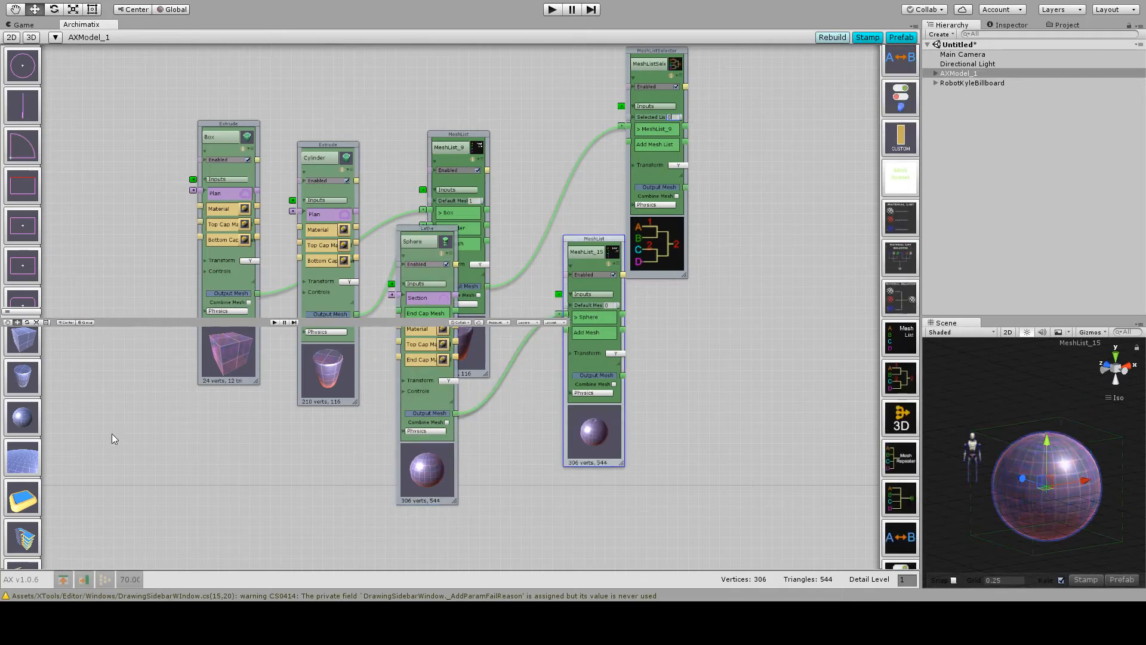
pyautogui.scroll(-3)
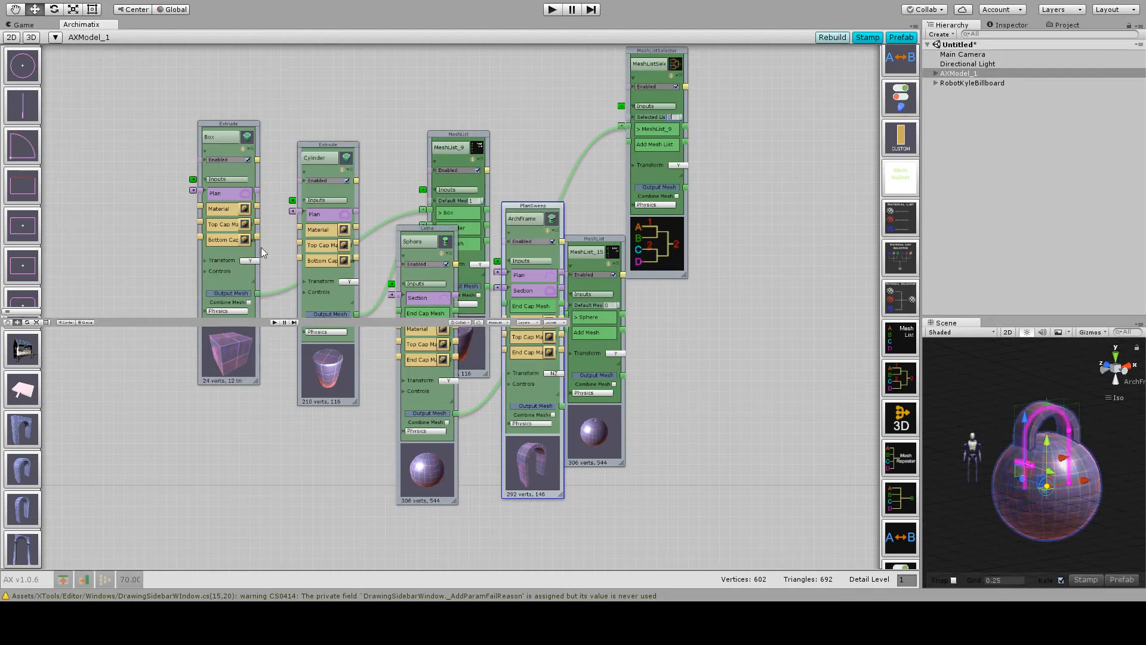
pyautogui.moveTo(533, 217); pyautogui.dragTo(133, 218)
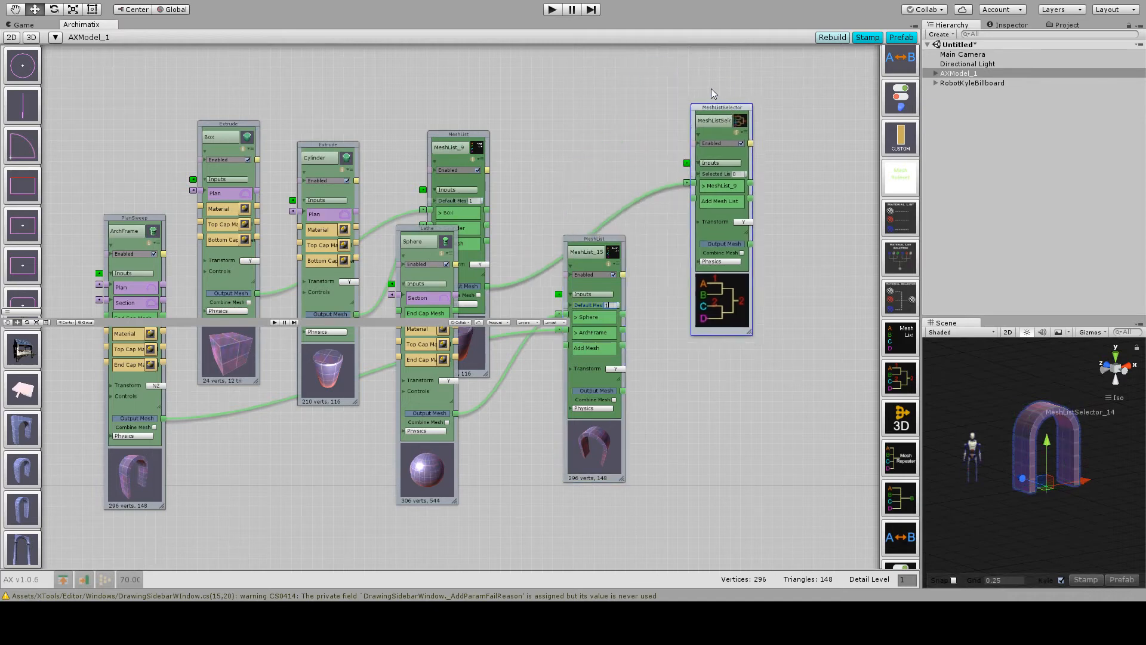
pyautogui.moveTo(721, 108); pyautogui.dragTo(688, 71)
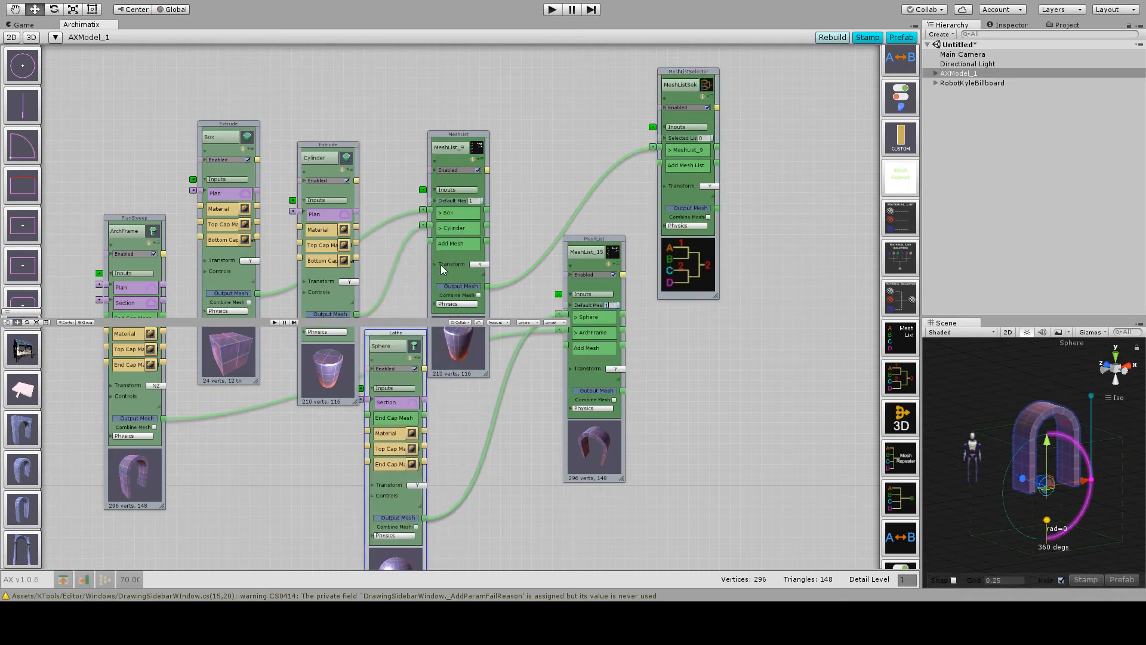
# Connect MeshList_15's output into the MeshListSelector's Add Mesh List input
pyautogui.click(130, 241)
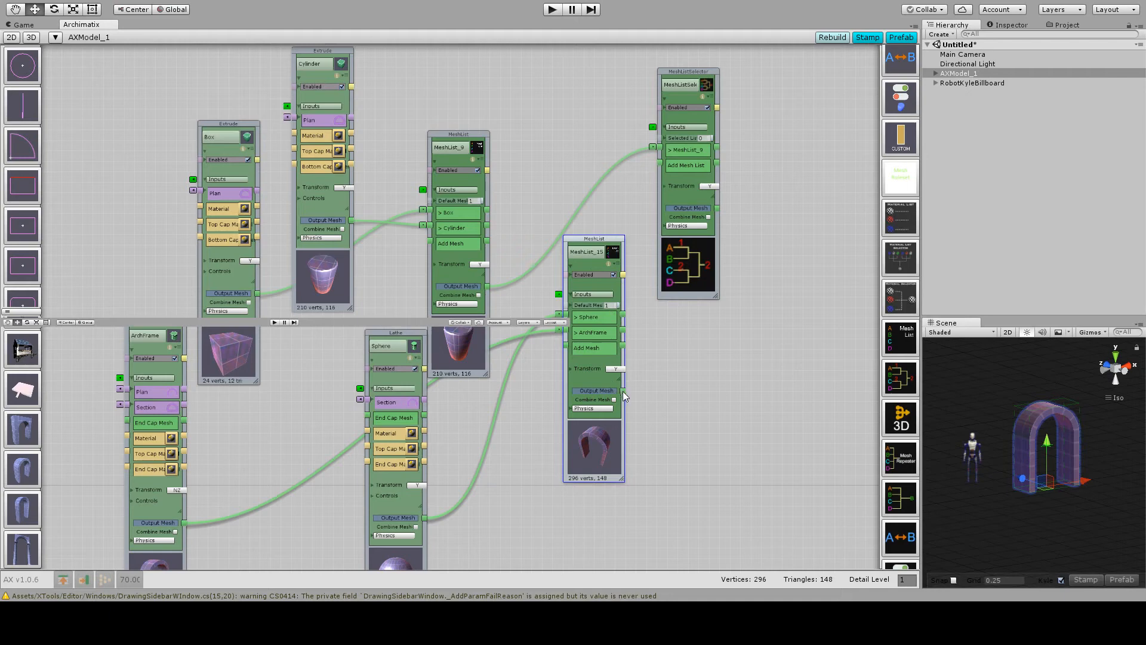
pyautogui.moveTo(621, 395); pyautogui.dragTo(661, 168)
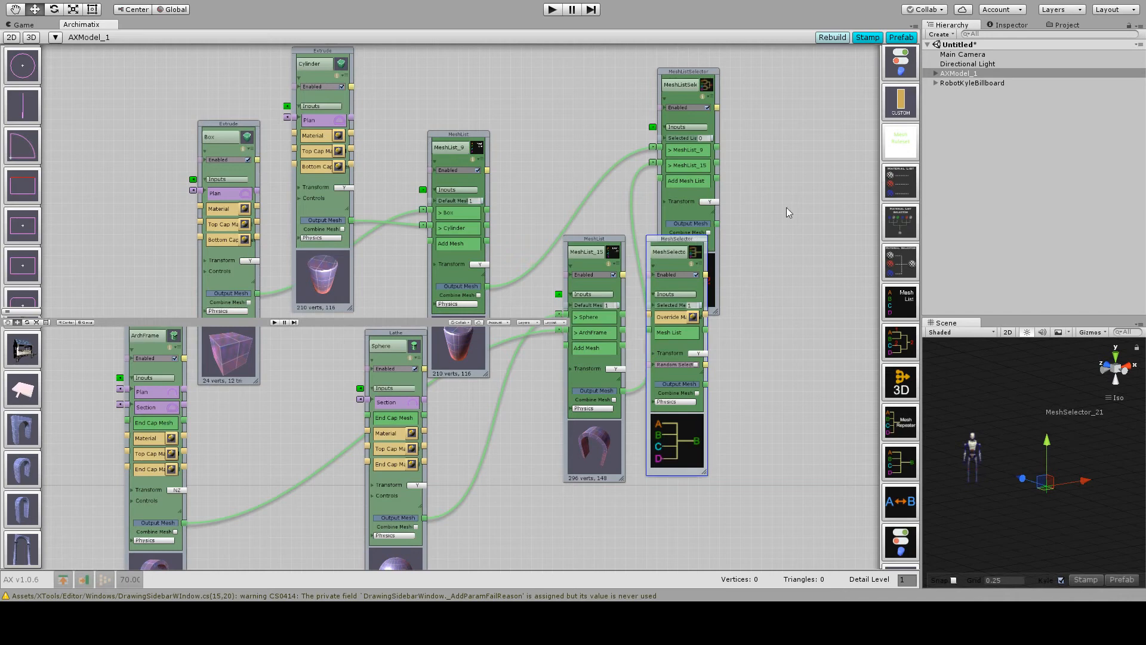
# Place the MeshSelector to the right of the MeshListSelector for wiring
pyautogui.moveTo(676, 251); pyautogui.dragTo(793, 126)
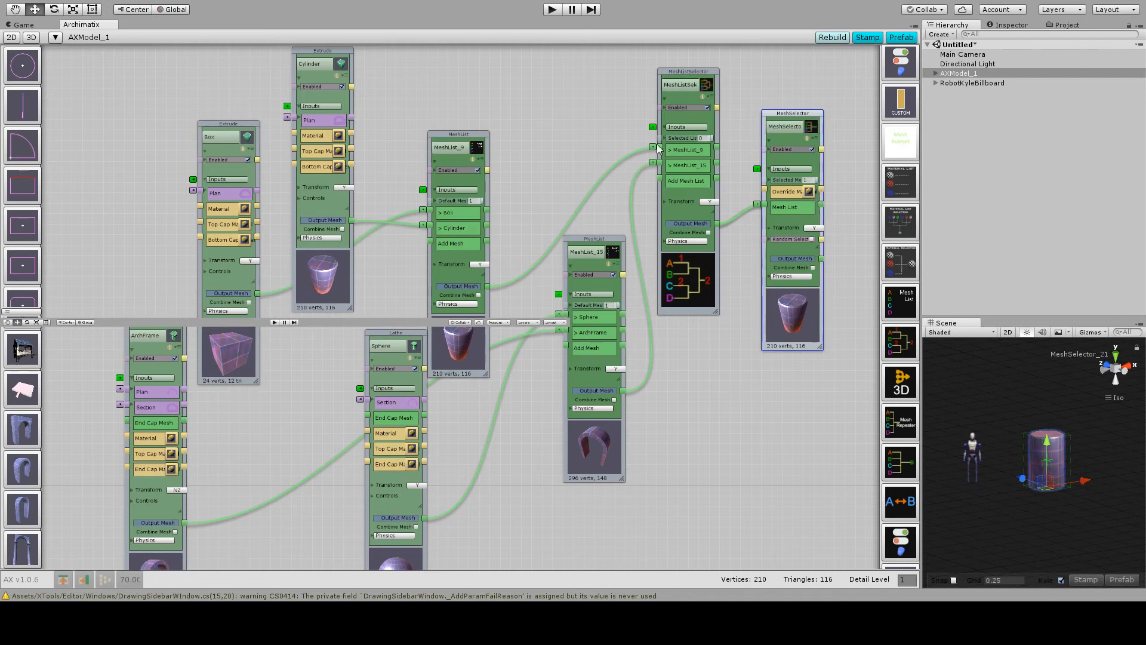
pyautogui.moveTo(708, 146)
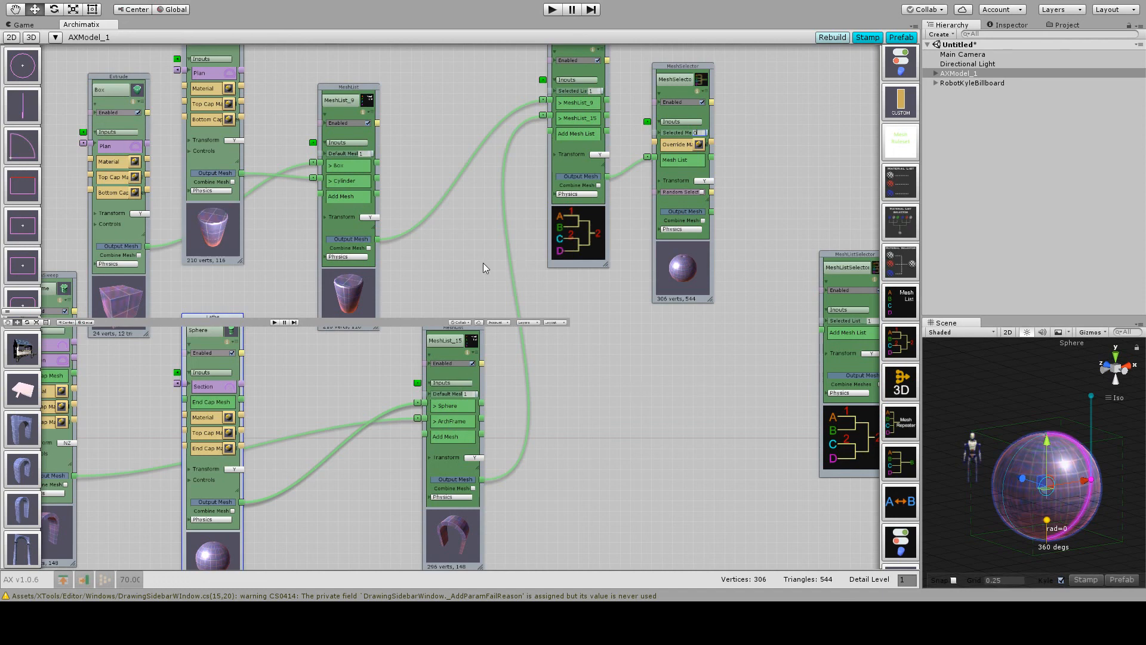
# Set the MeshListSelector's Selected List to 0 so the box is displayed
pyautogui.moveTo(482, 267); pyautogui.dragTo(541, 329)
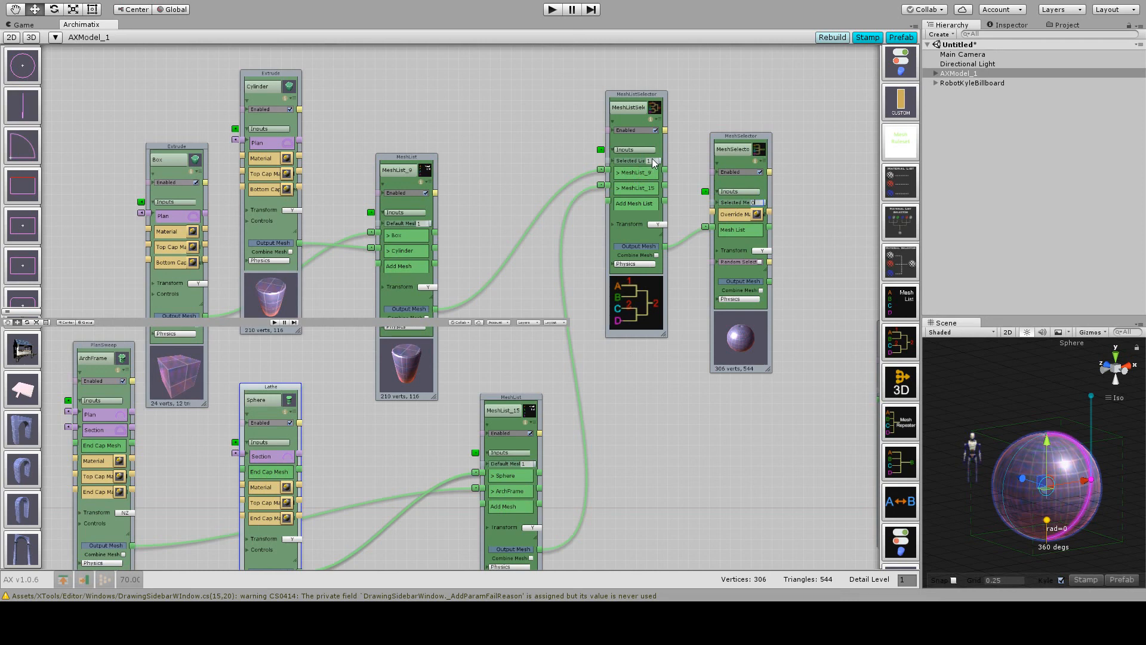
pyautogui.click(636, 93)
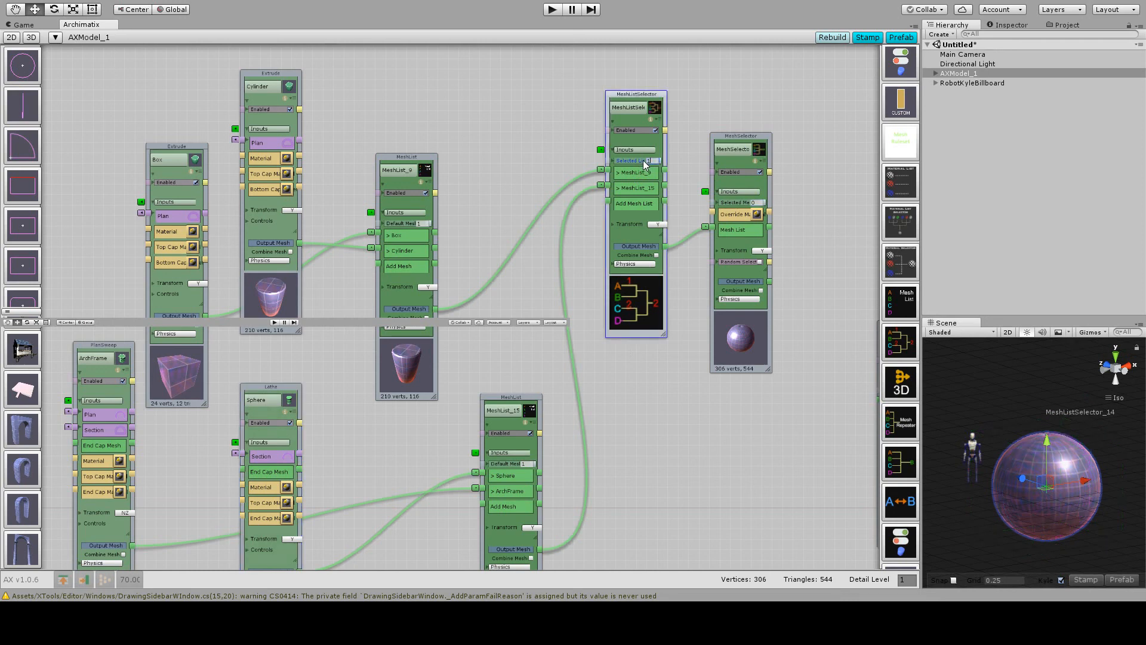
pyautogui.click(642, 160)
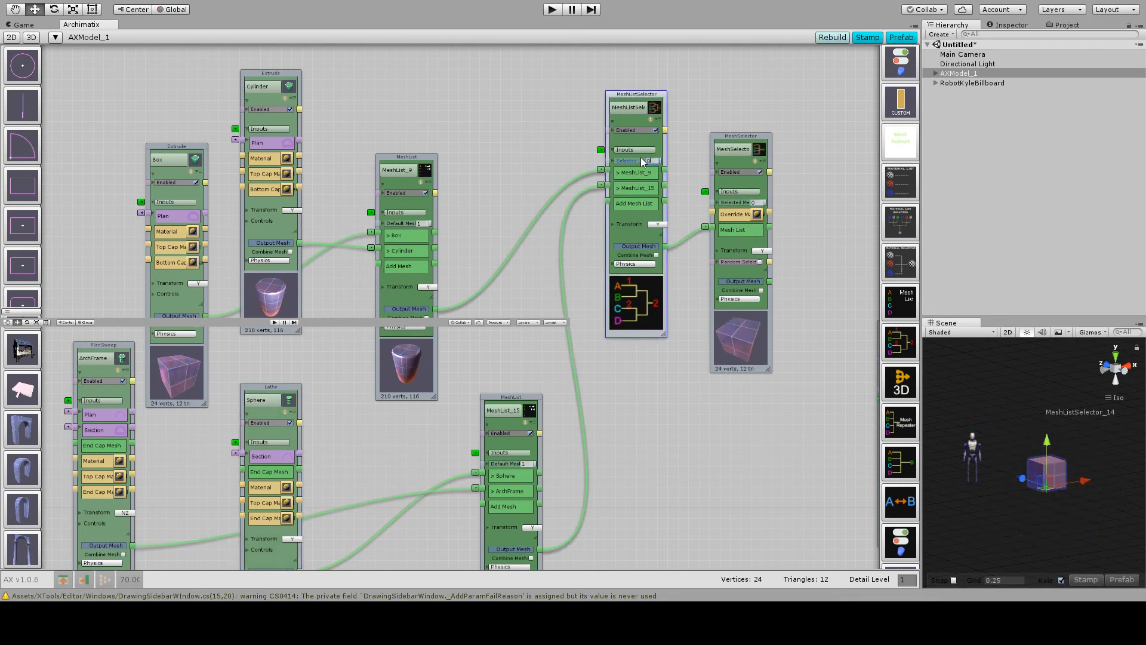